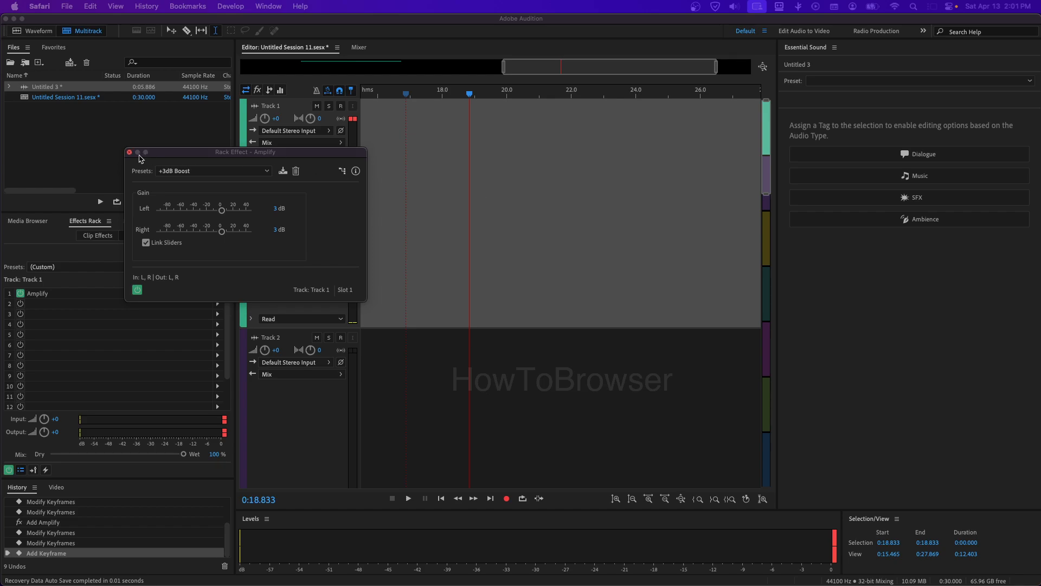
Step: Close the Rack Effect - Amplify window for Track 1's clip
click(130, 152)
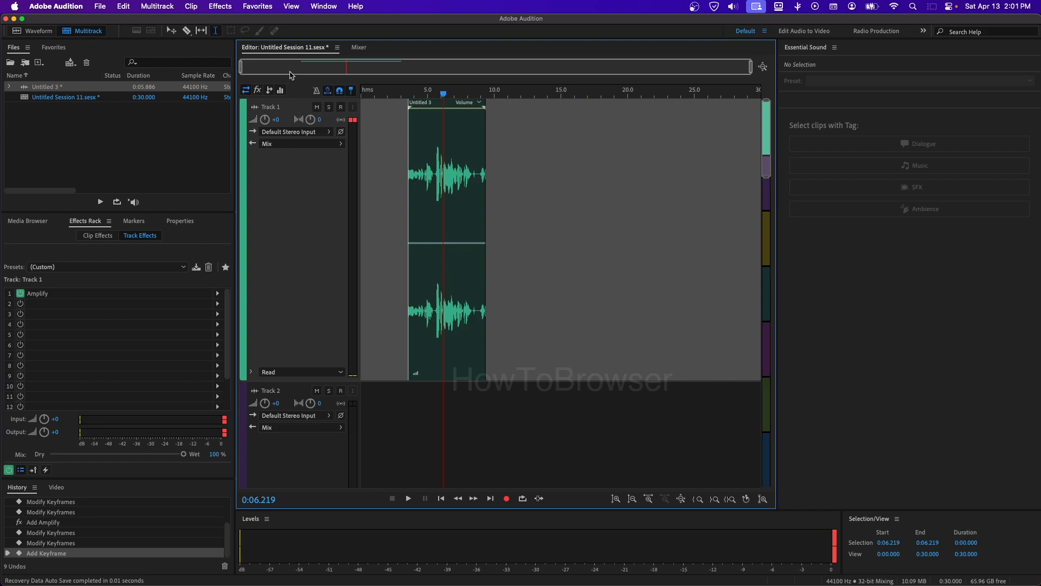
mouse_move(314, 23)
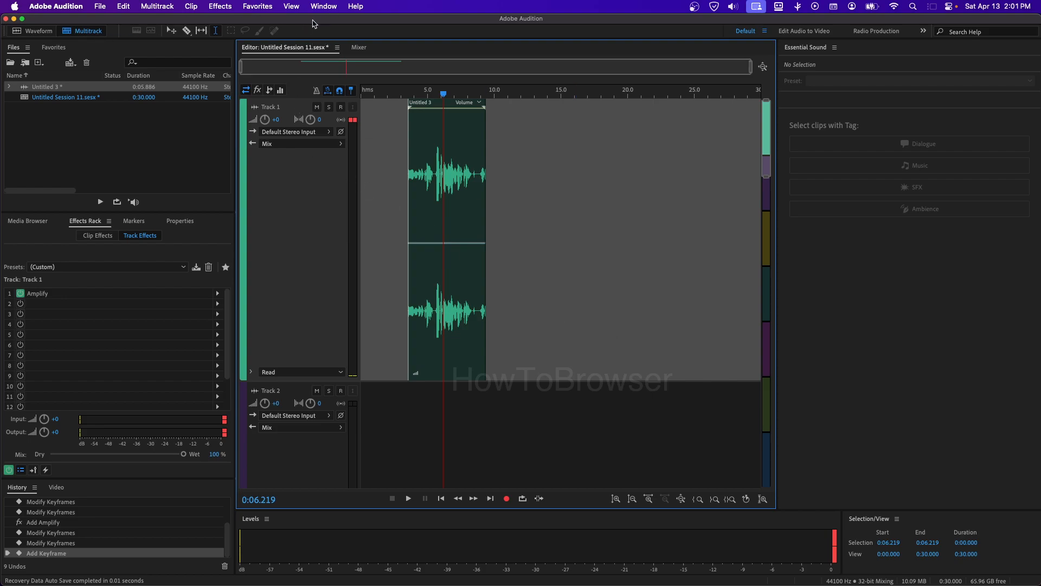
click(336, 5)
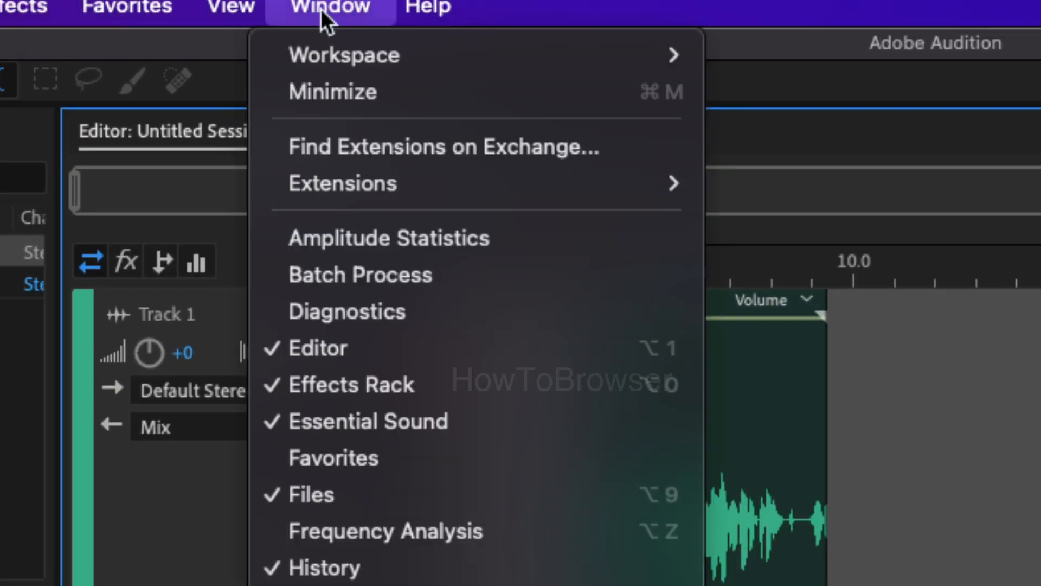
mouse_move(345, 57)
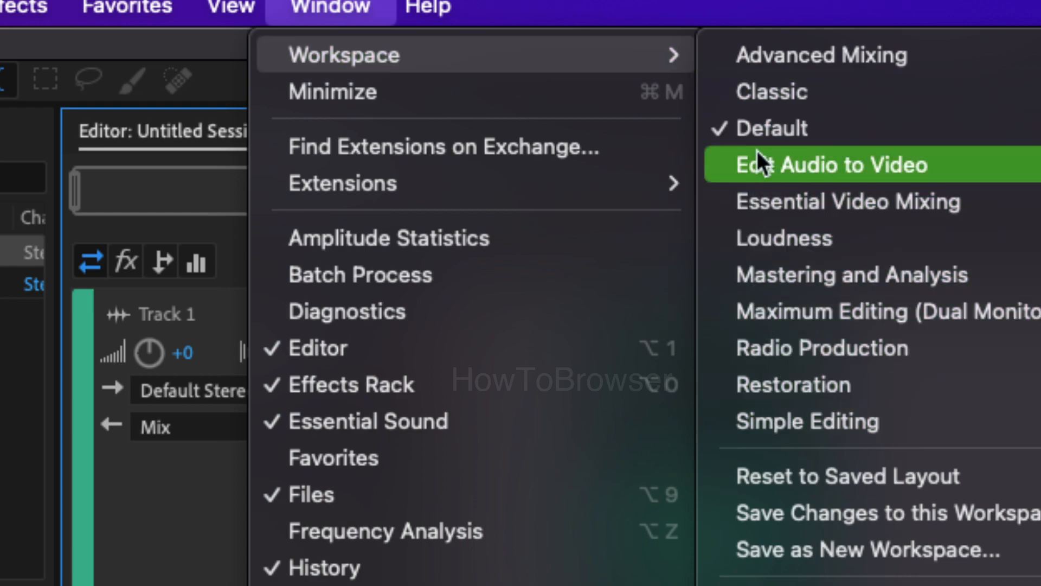
click(829, 165)
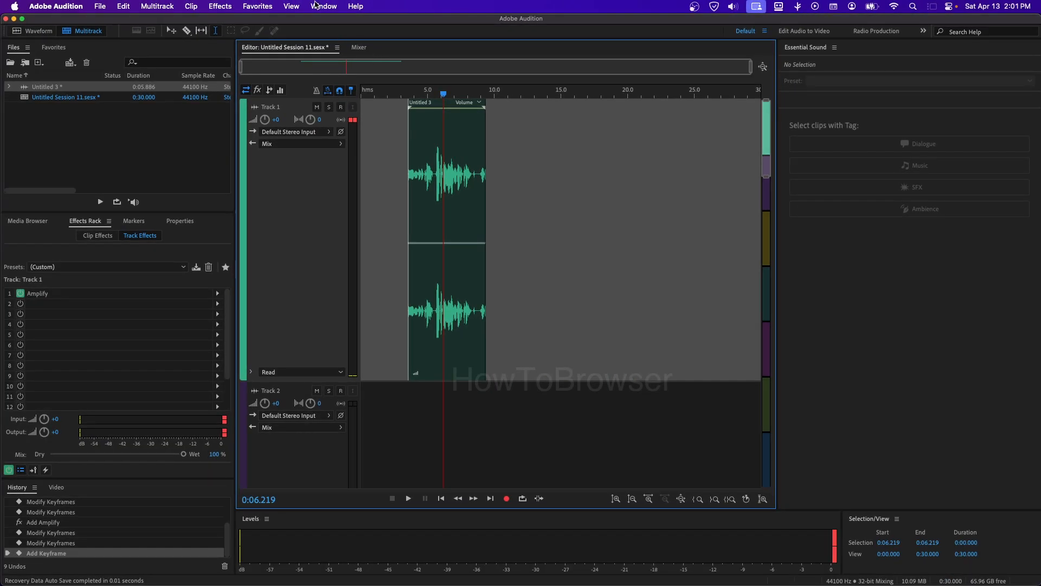
click(324, 5)
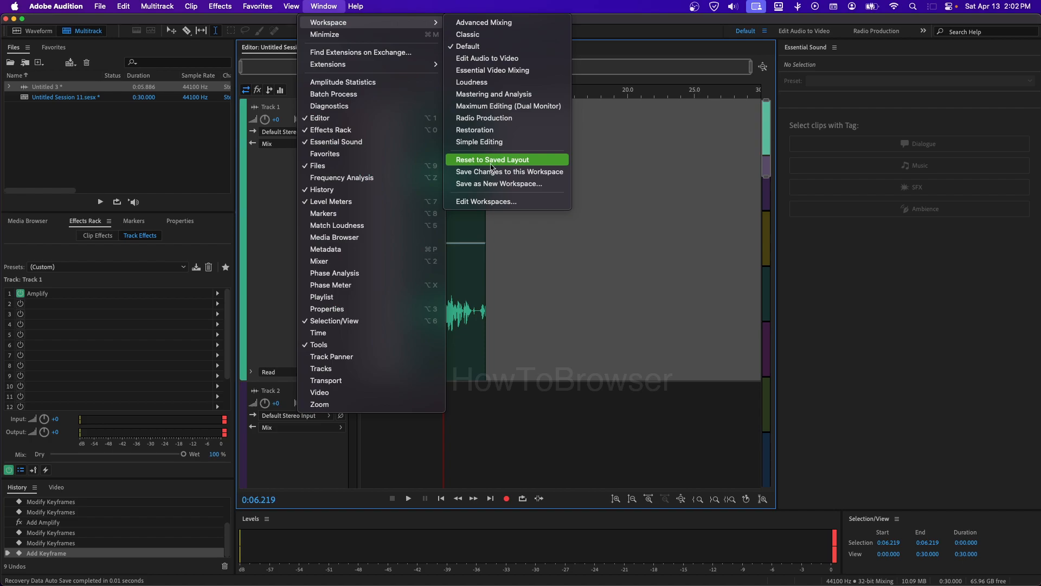
click(493, 159)
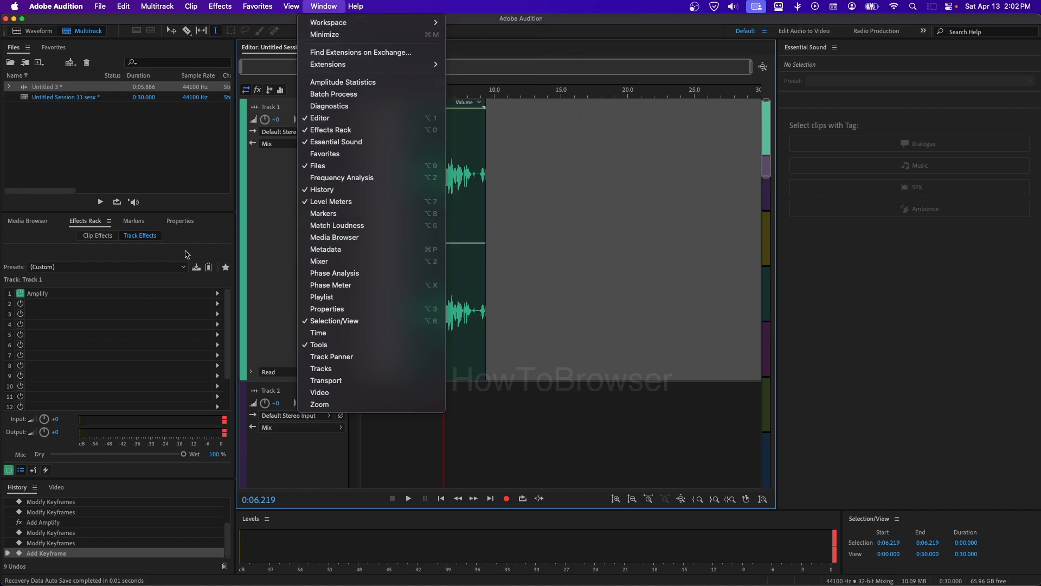
click(325, 5)
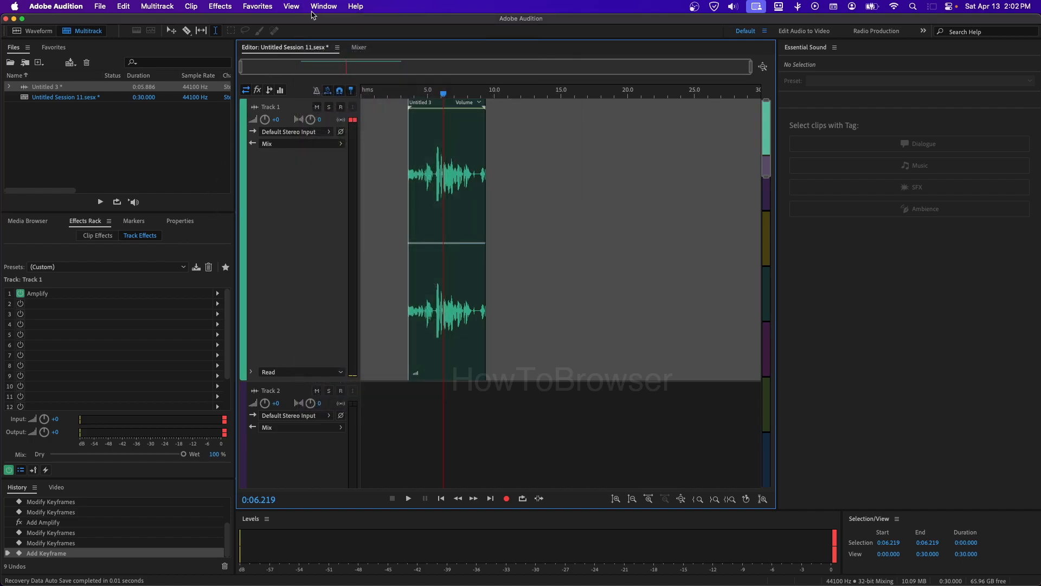
Step: Show the Properties panel for Untitled Session 11 via the Window menu
click(323, 5)
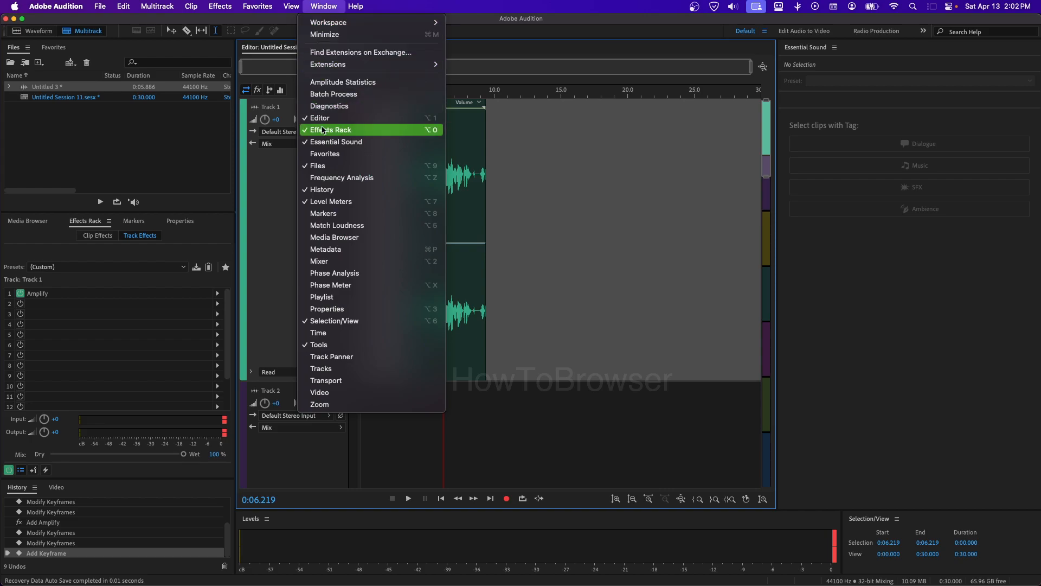
mouse_move(338, 189)
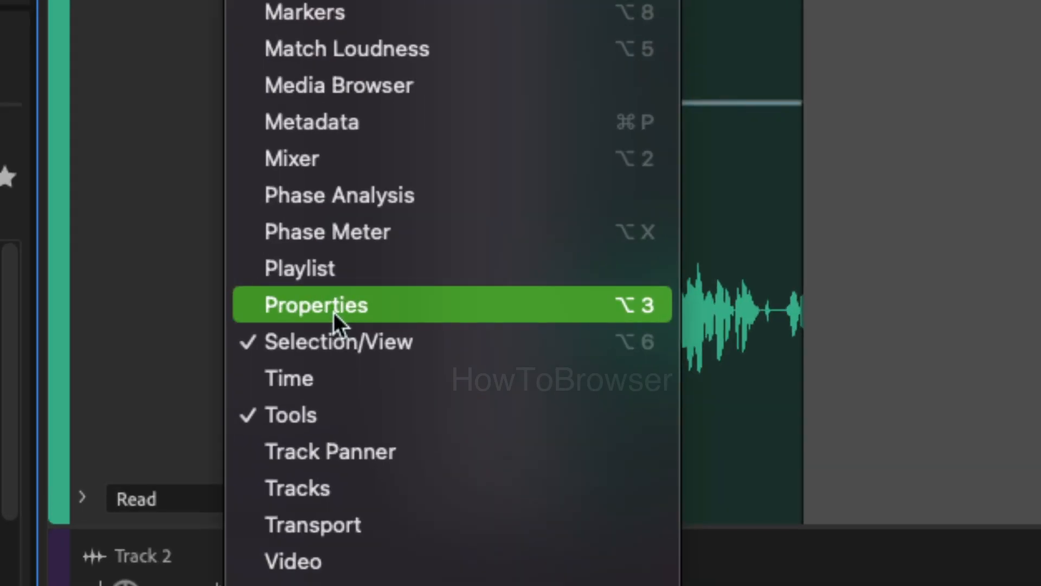
click(316, 305)
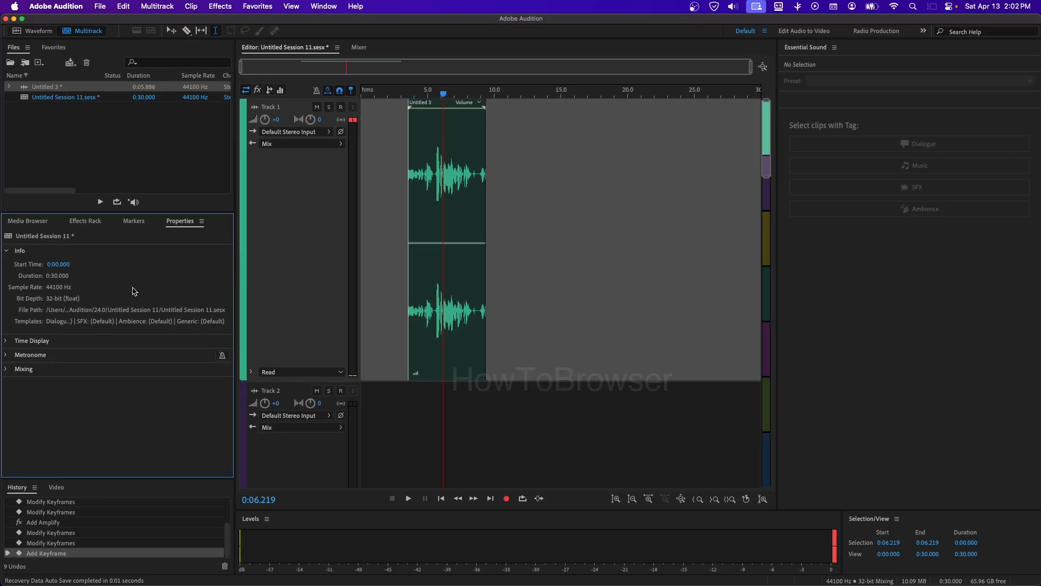
Step: Browse the Info, Time Display and Mixing sections, ending with Info expanded
click(11, 250)
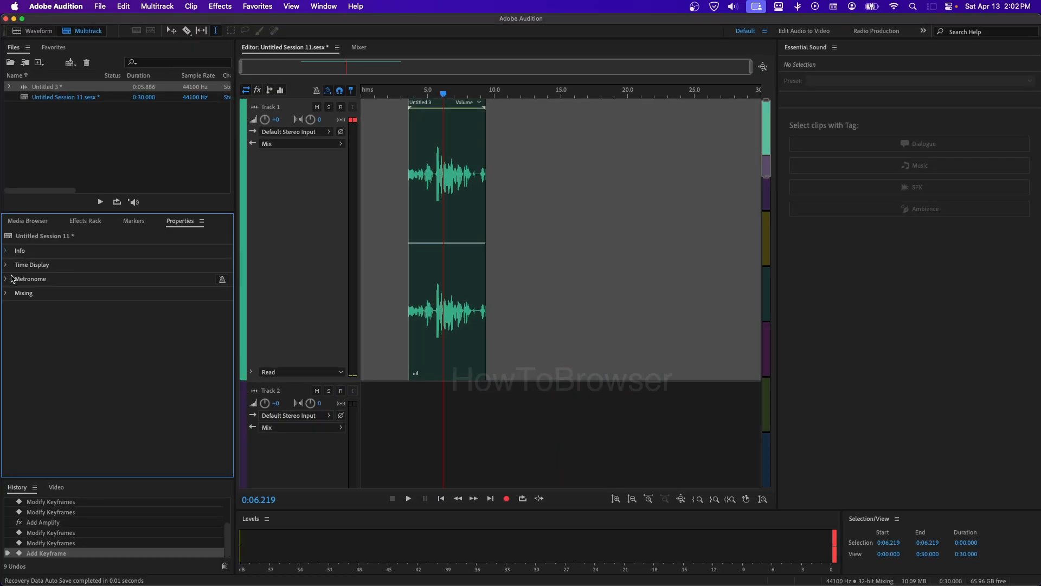
click(7, 264)
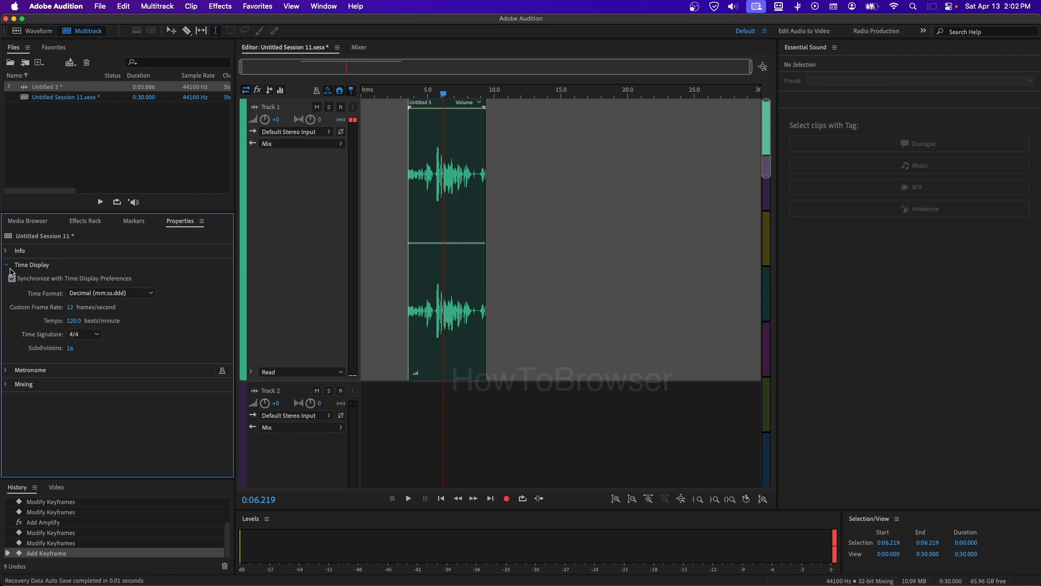
click(11, 278)
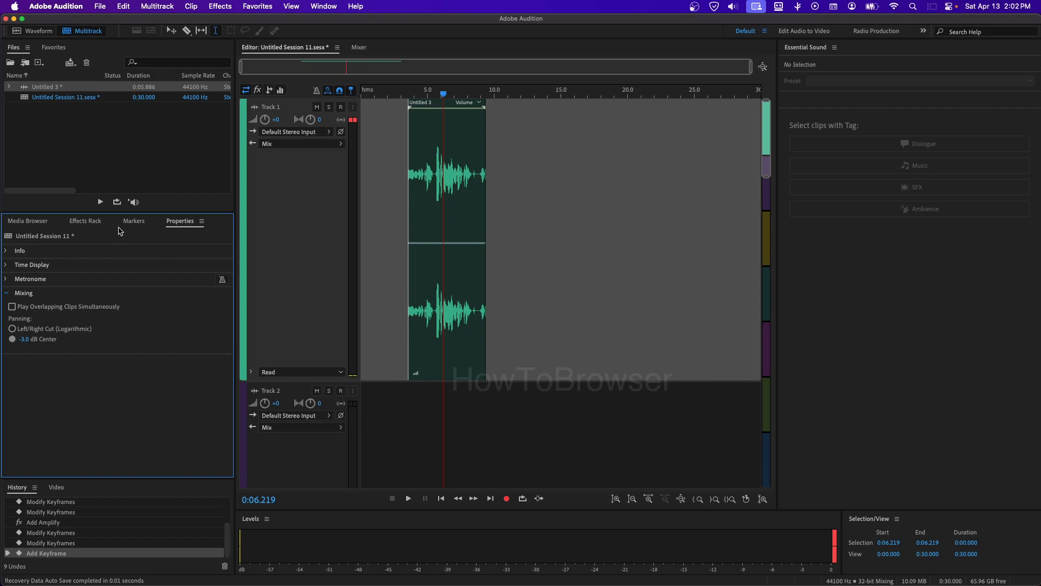
mouse_move(67, 295)
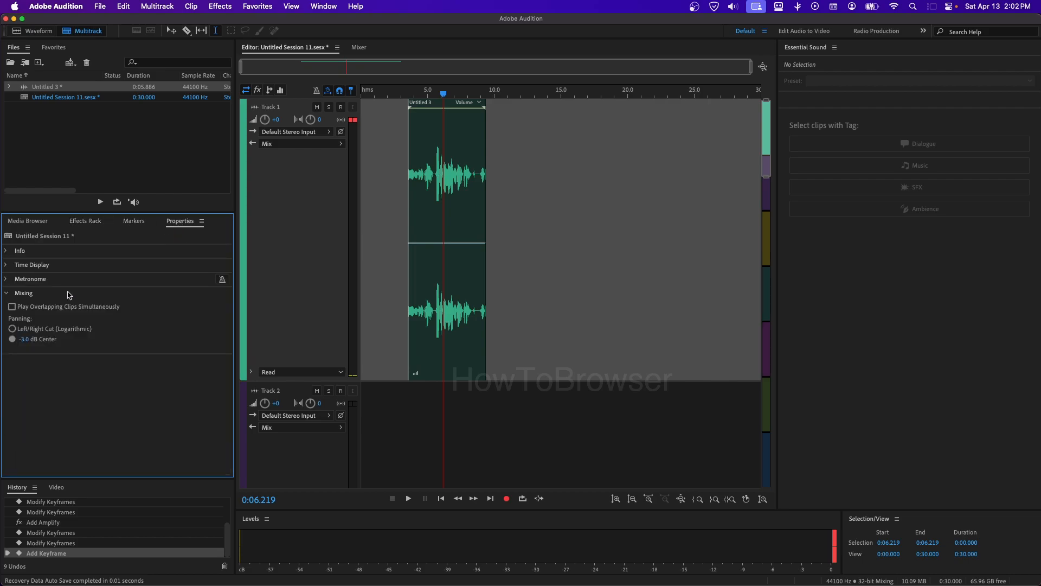
click(6, 250)
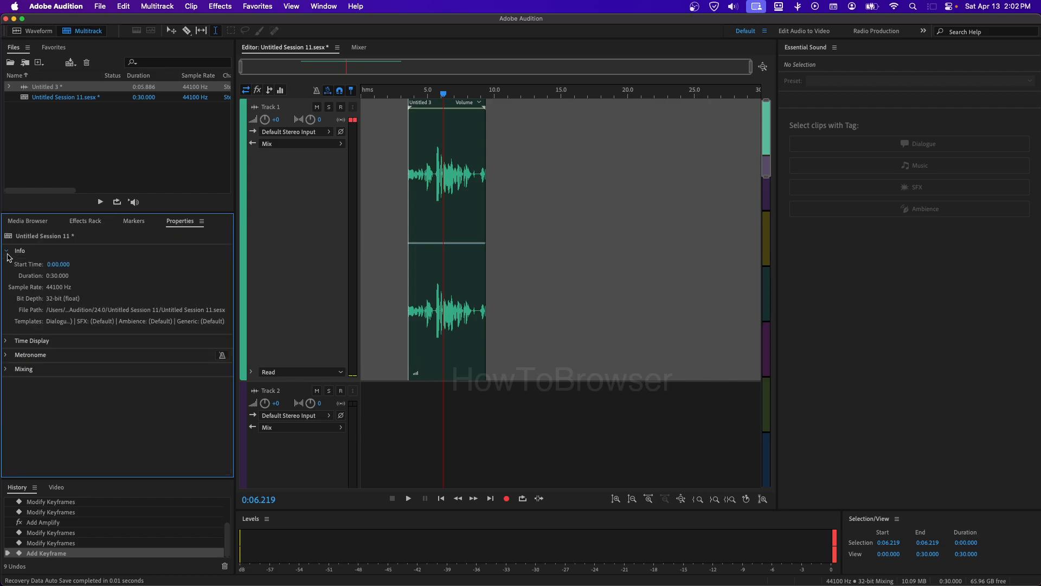
Step: Select the Untitled 3 clip on Track 1 and reveal its Remix settings in Properties
click(446, 179)
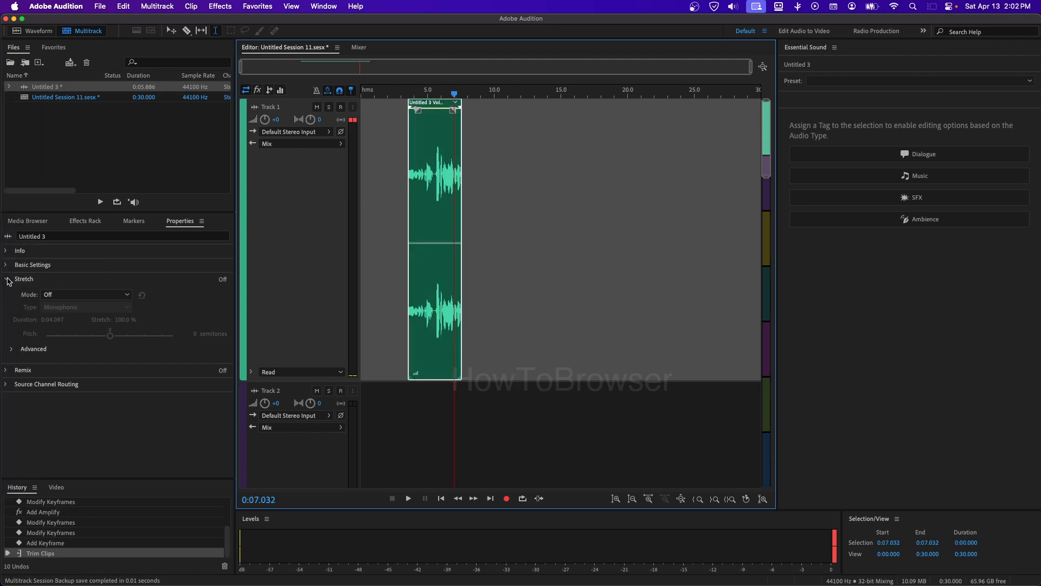
click(6, 279)
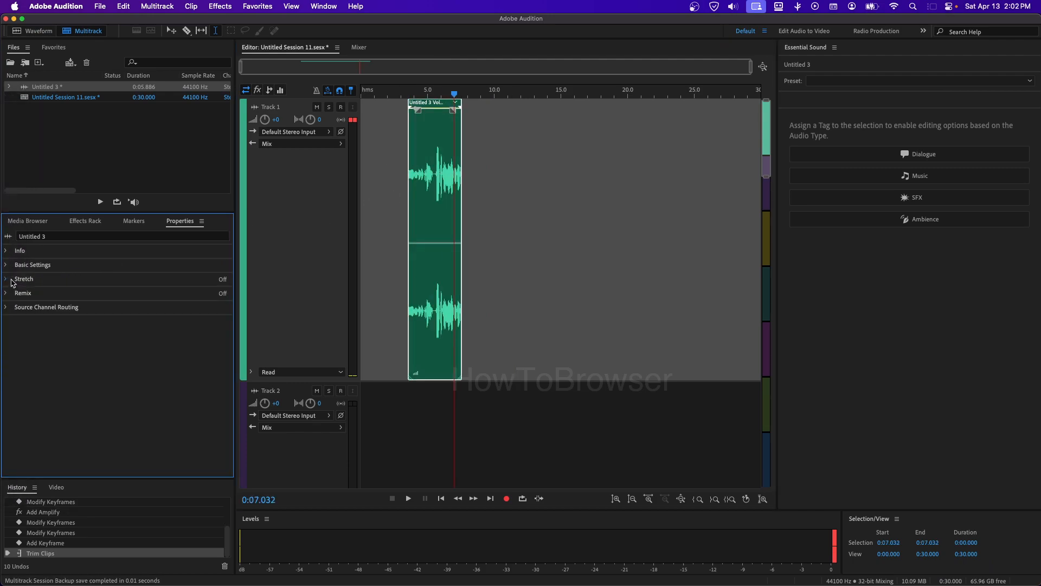
click(5, 265)
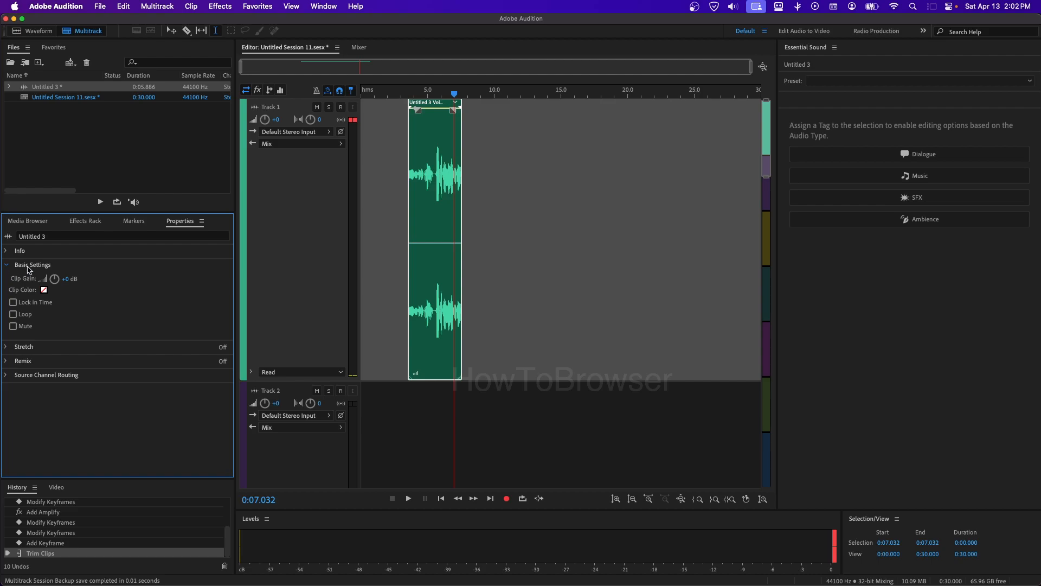
click(6, 265)
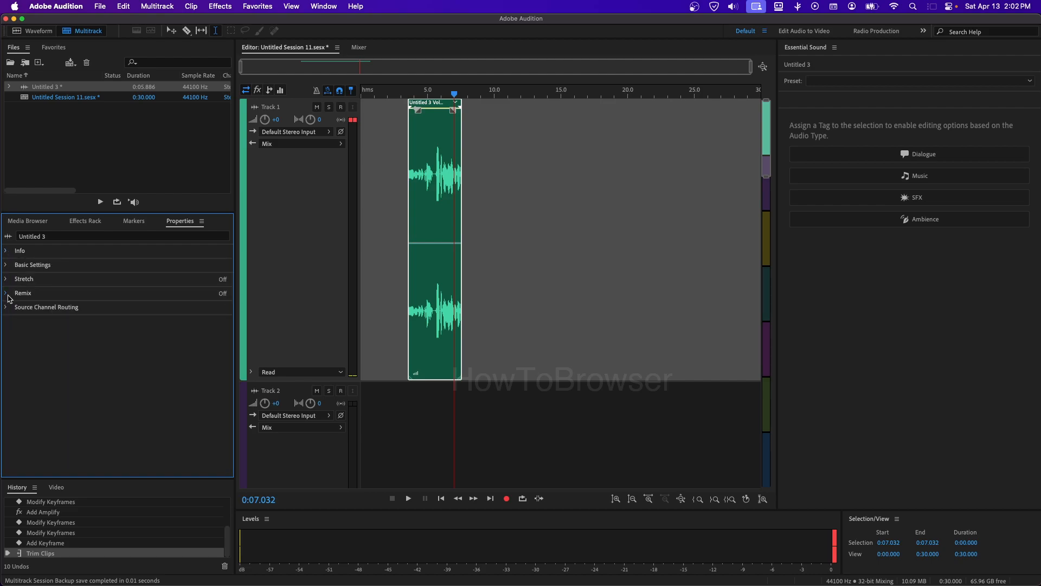
click(6, 293)
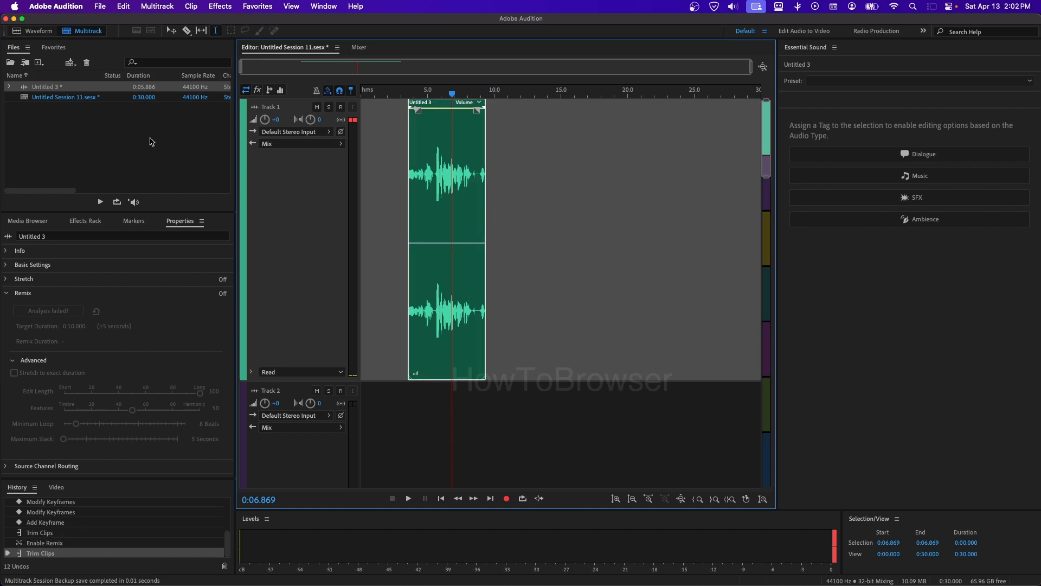
mouse_move(33, 326)
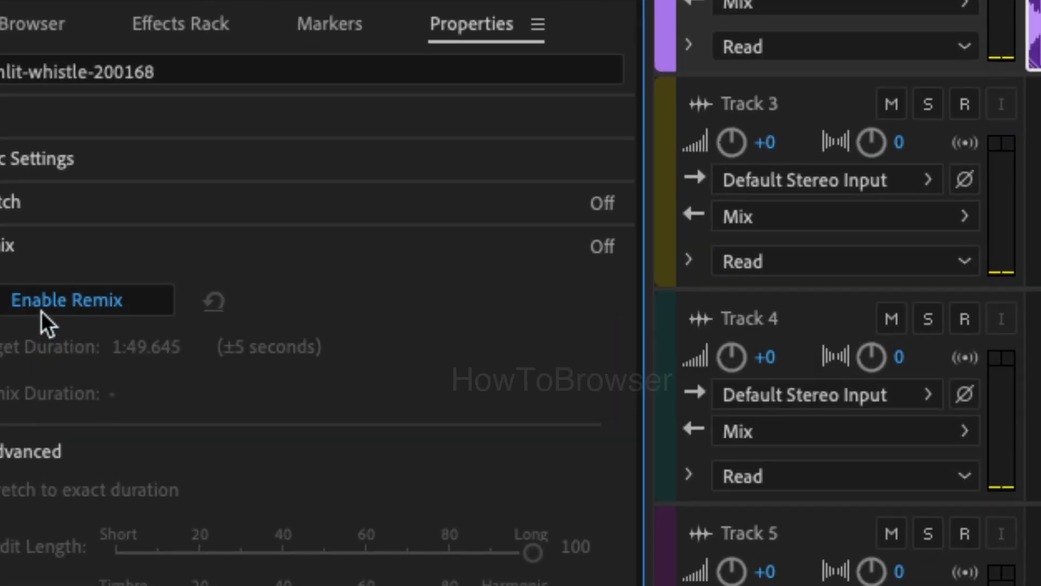
Step: Enable Remix for the sunlit-whistle clip with a target duration of 11:49.645
click(71, 299)
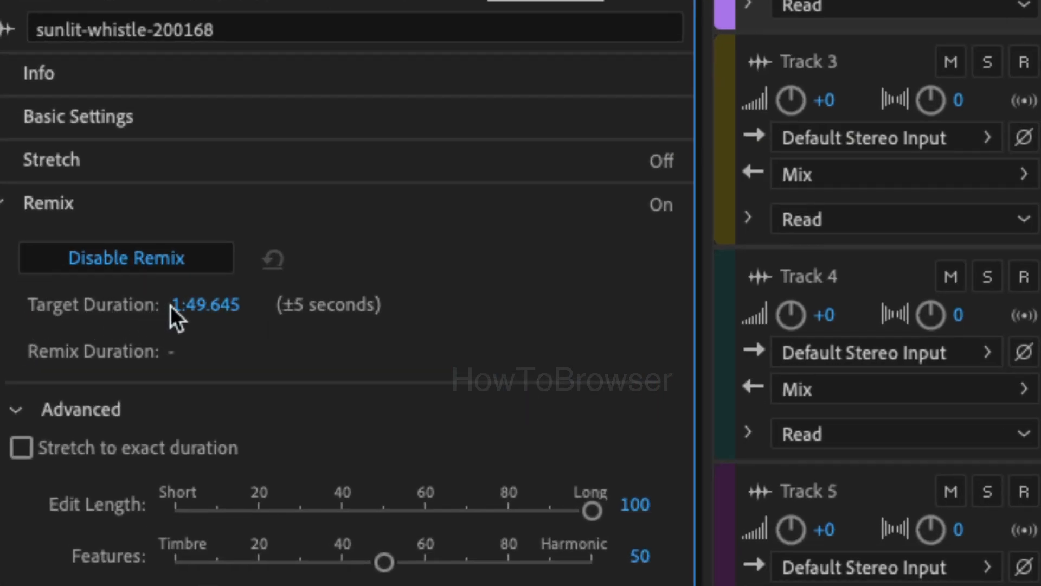
click(204, 305)
text(1)
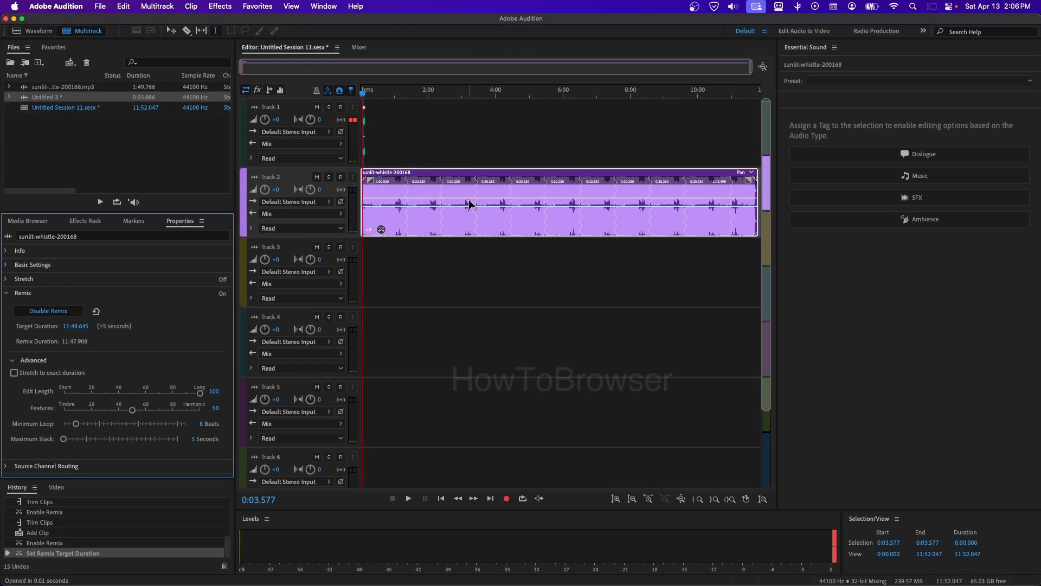
mouse_move(704, 98)
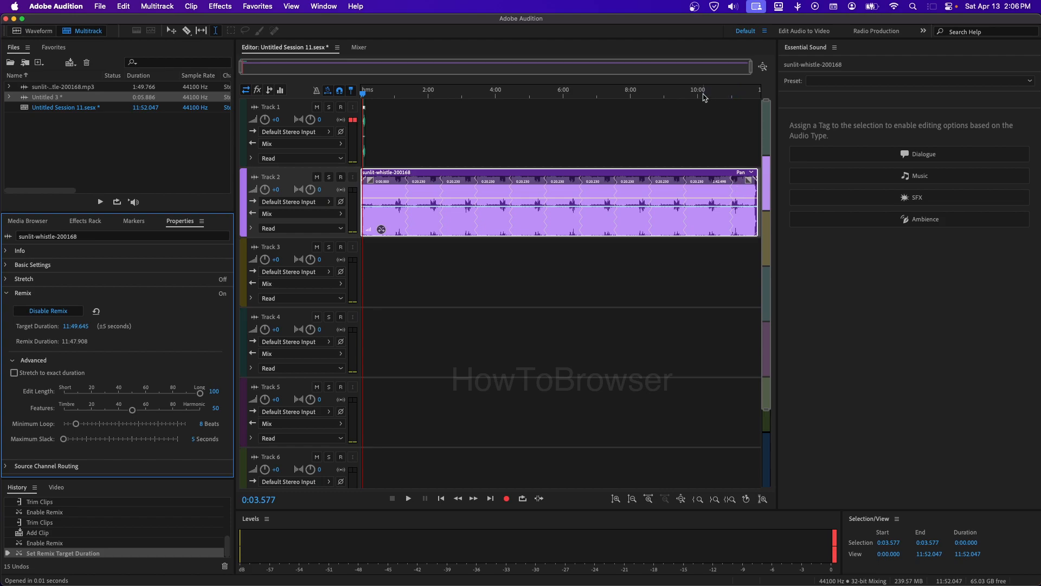
Step: Set the Advanced remix minimum loop to 24 beats and enable Stretch to exact duration
click(748, 94)
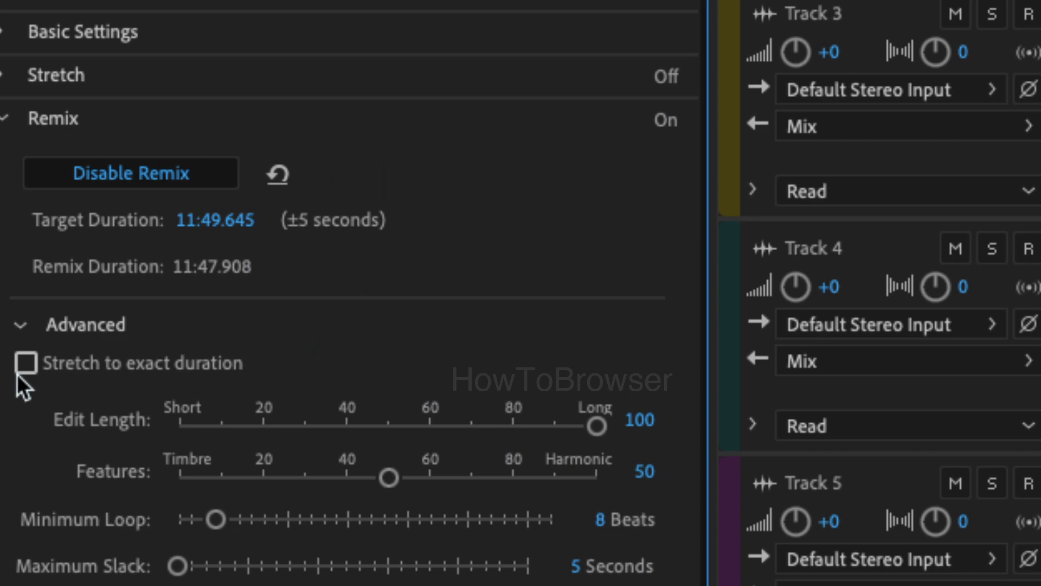
mouse_move(91, 500)
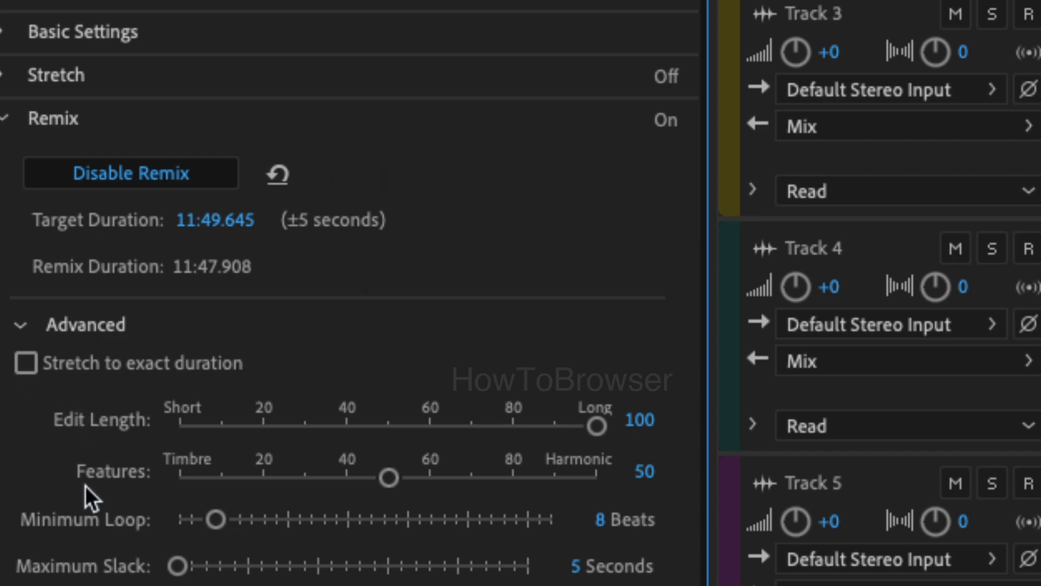
click(214, 533)
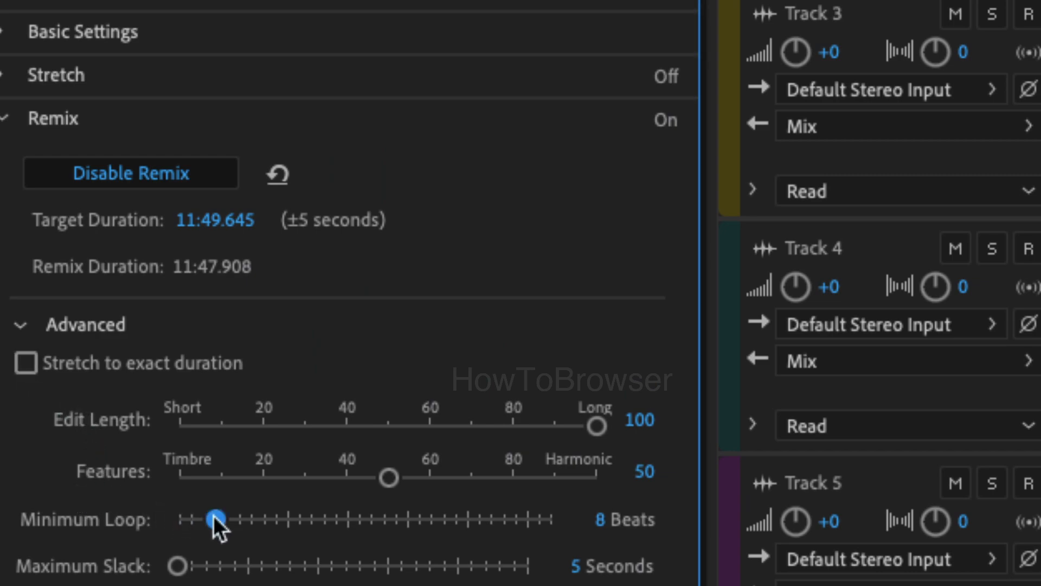
drag(213, 518, 309, 519)
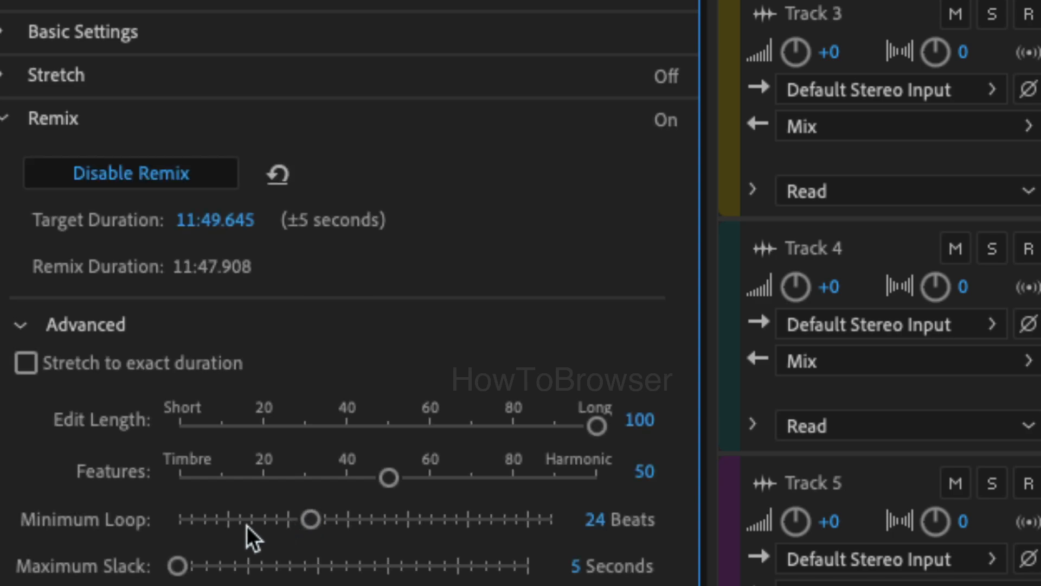
mouse_move(100, 576)
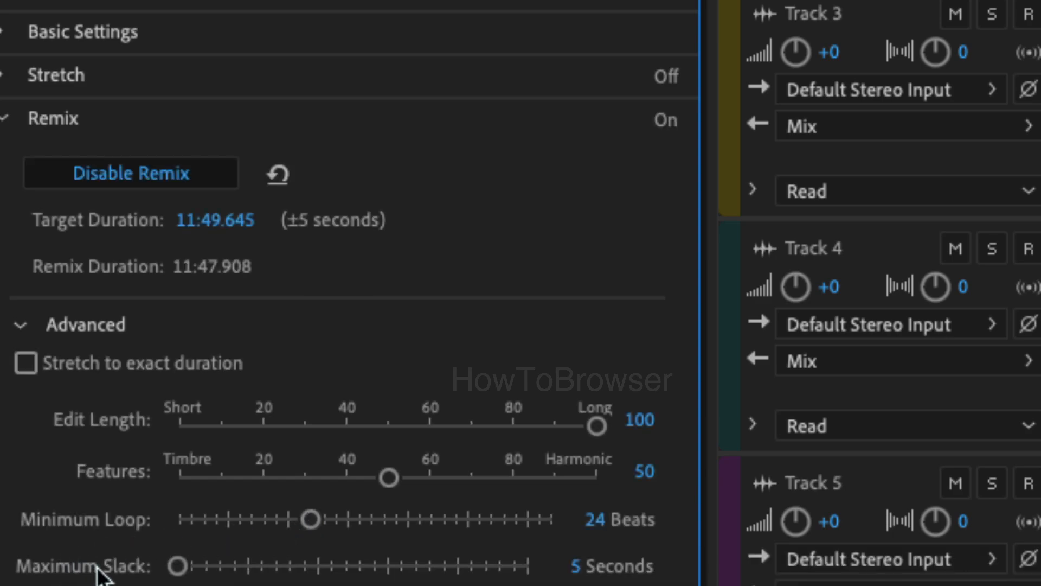
mouse_move(103, 499)
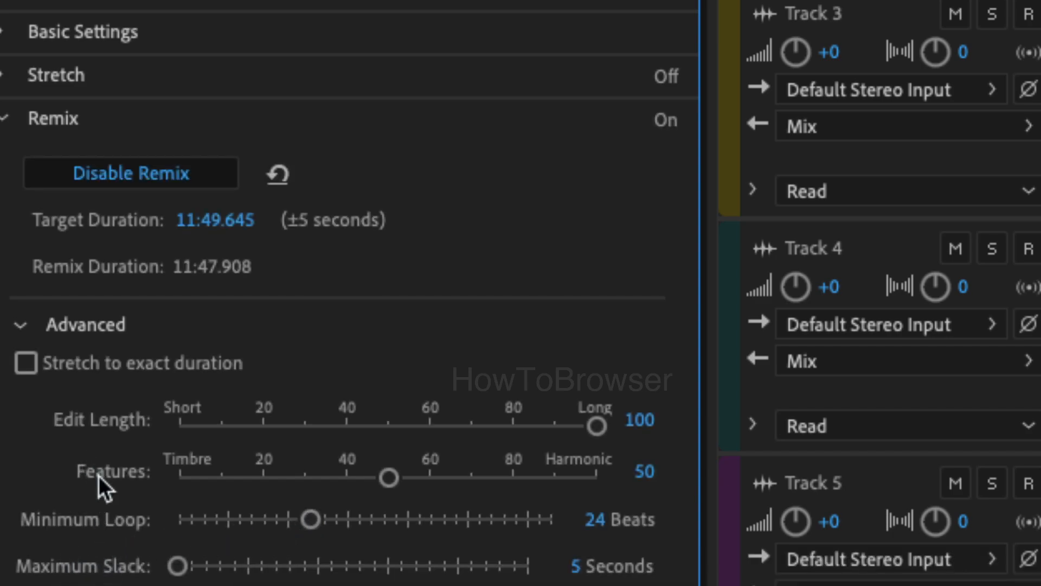
click(26, 364)
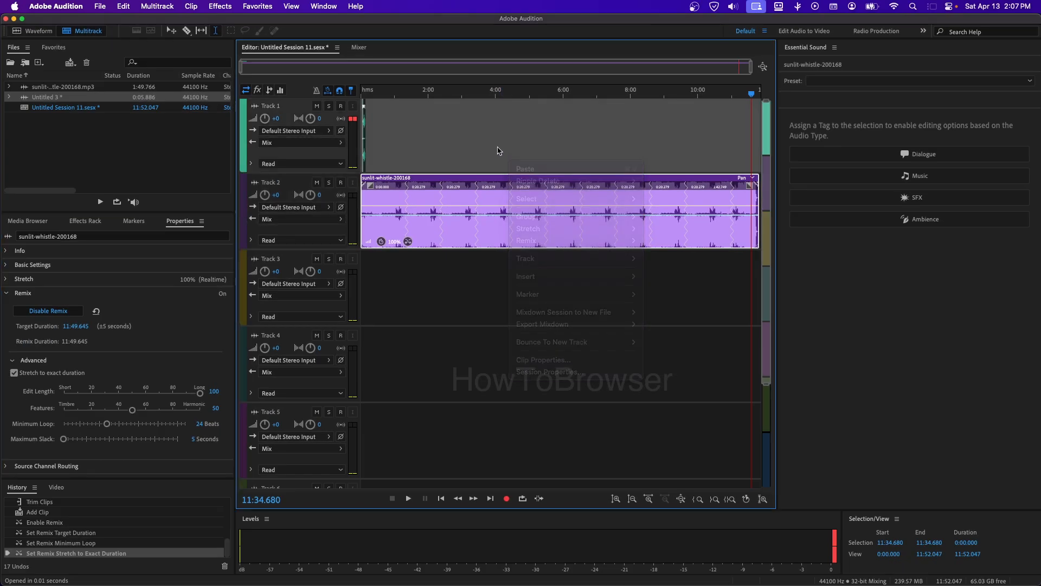
Step: Dismiss the shortcut menu and add a fade-in at the start of the Track 2 clip
click(492, 151)
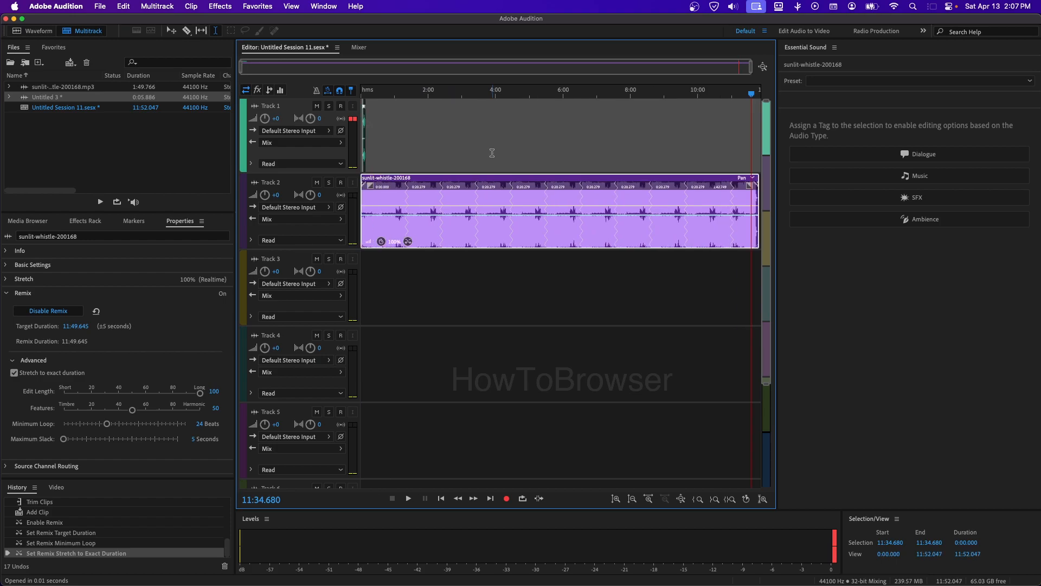
drag(364, 186, 403, 189)
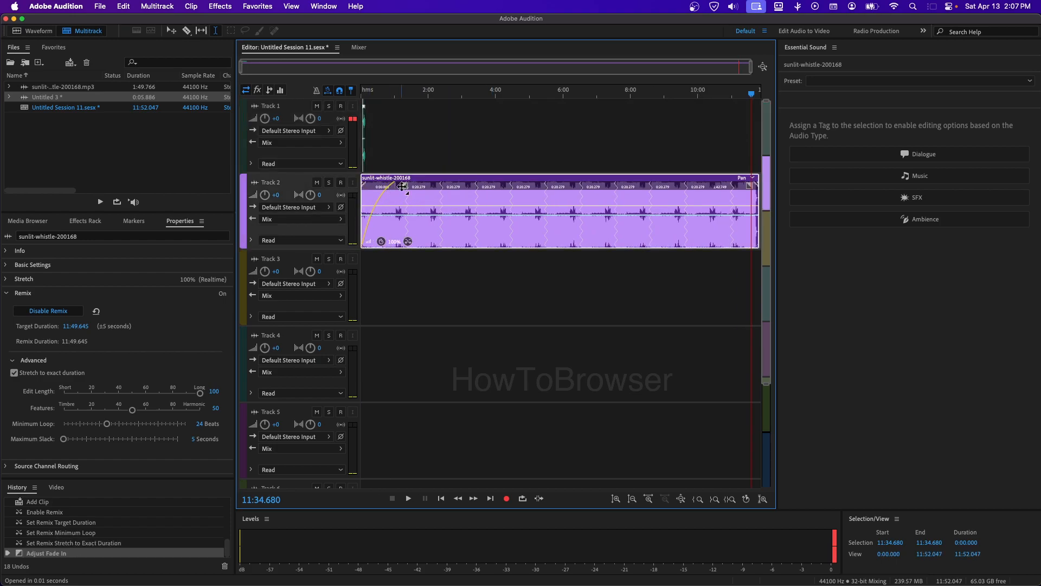